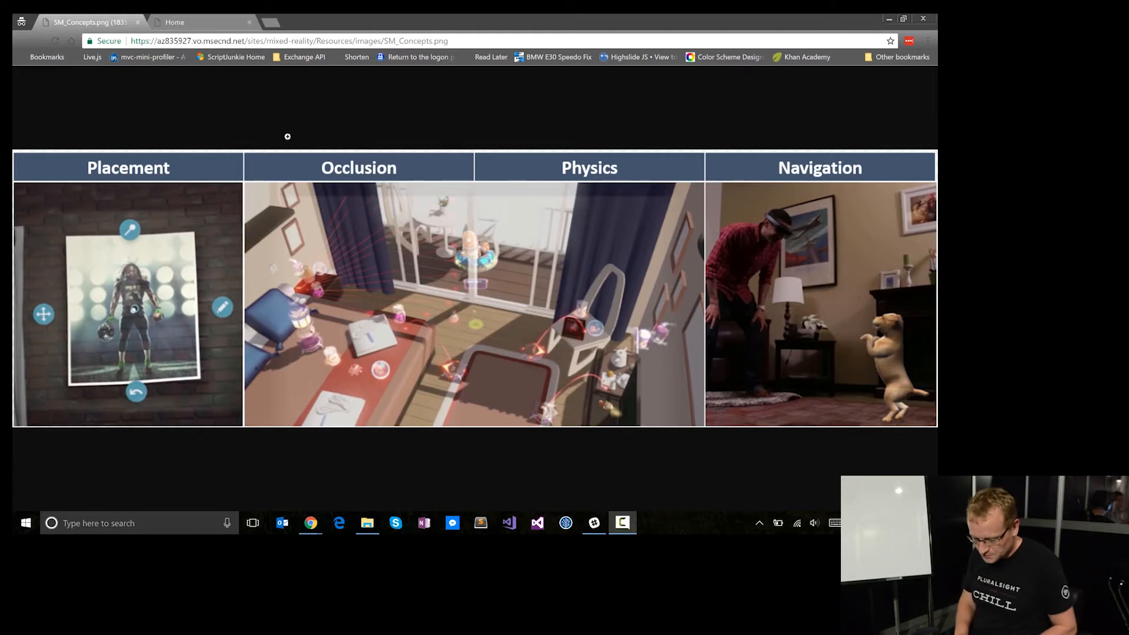
# Show the Device Portal Home page reporting the headset online with its device information.
pyautogui.click(201, 21)
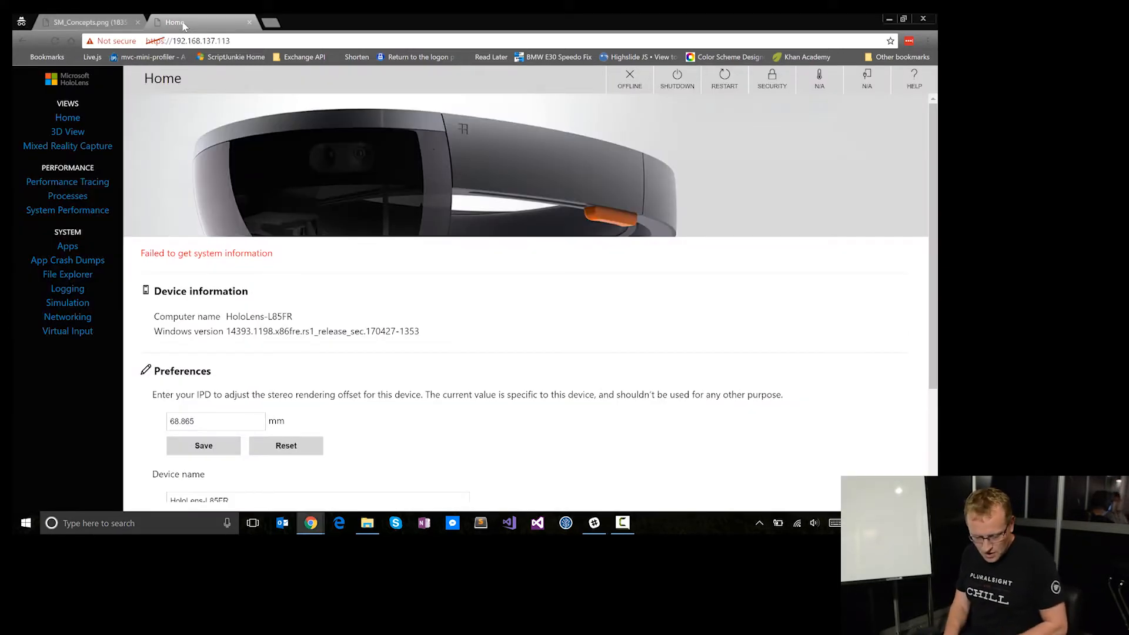
pyautogui.moveTo(211, 78)
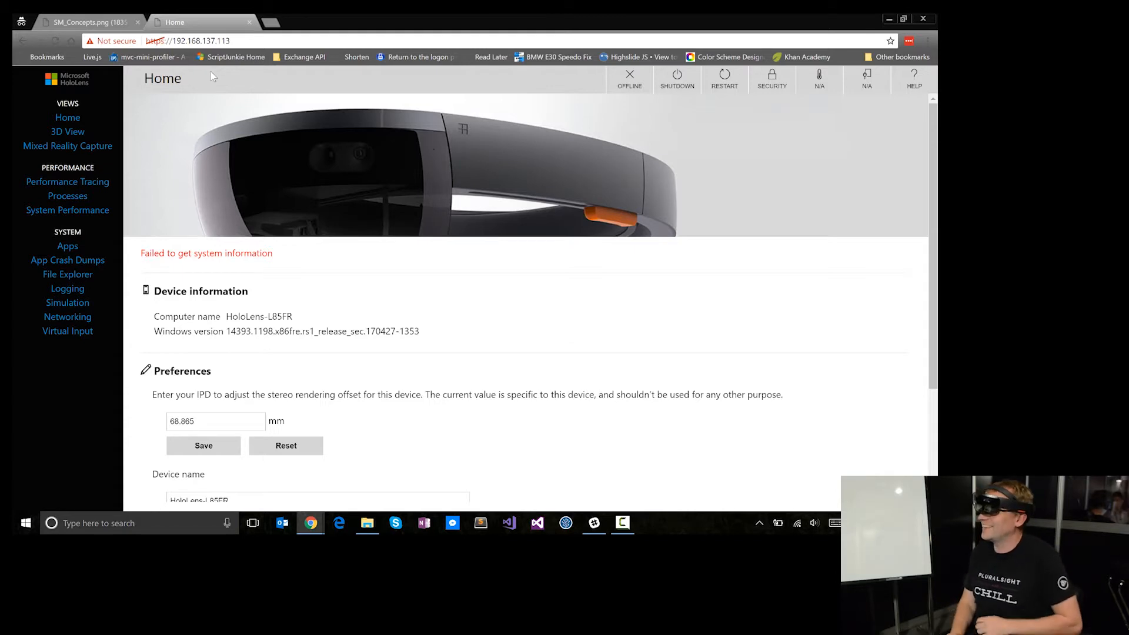
pyautogui.click(628, 79)
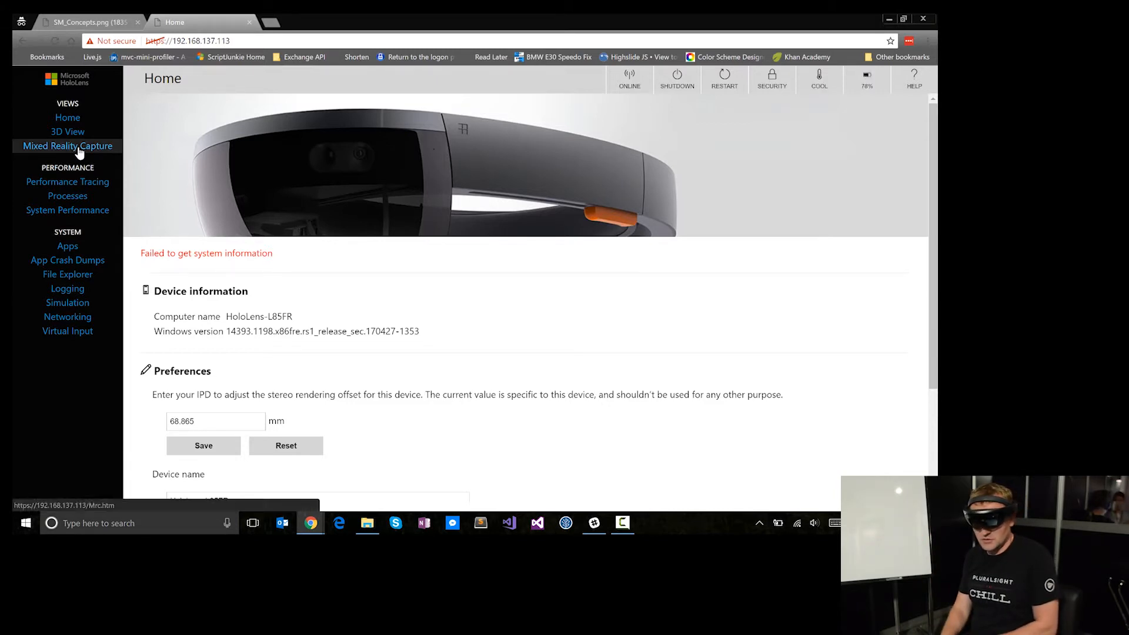
# Start the Mixed Reality Capture live preview streaming the headset camera's view.
pyautogui.click(66, 145)
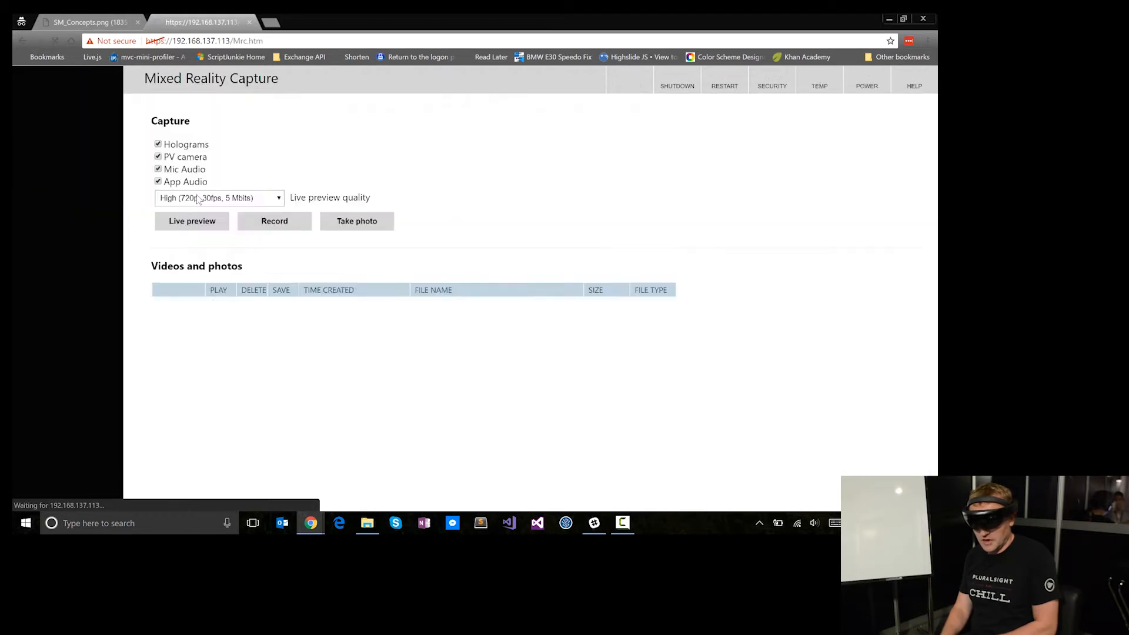
pyautogui.click(192, 221)
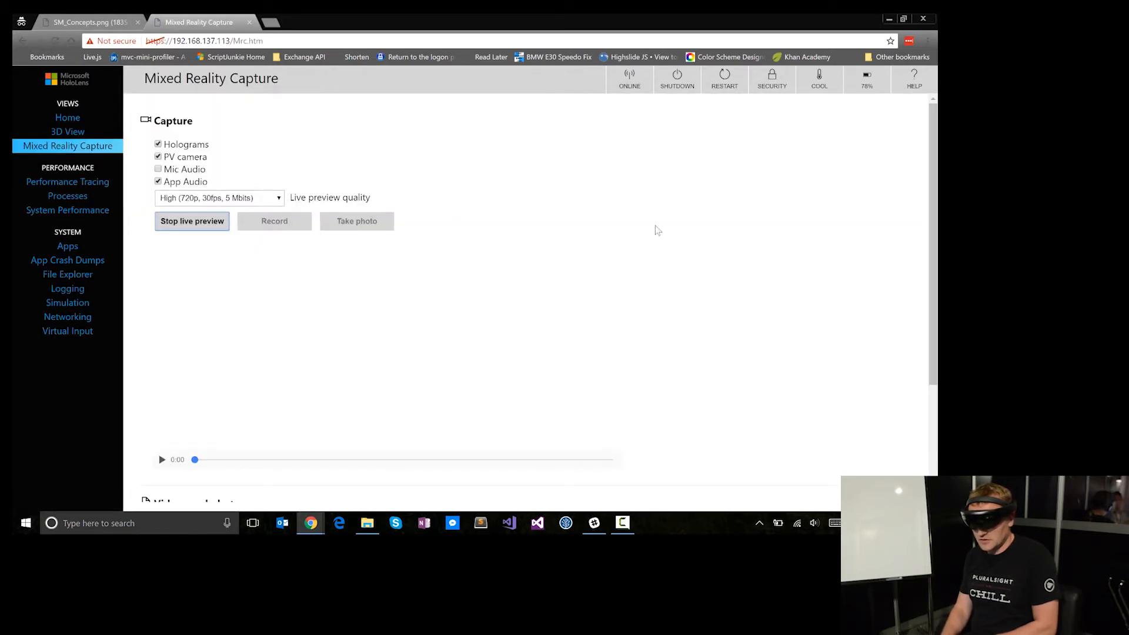
pyautogui.moveTo(729, 233)
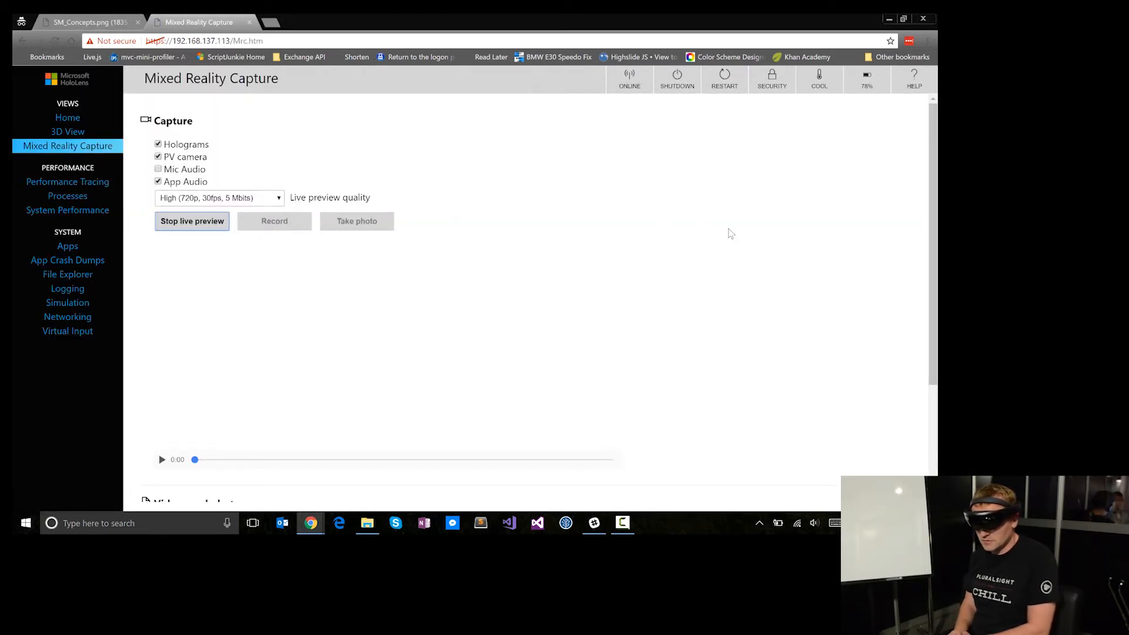
pyautogui.click(191, 221)
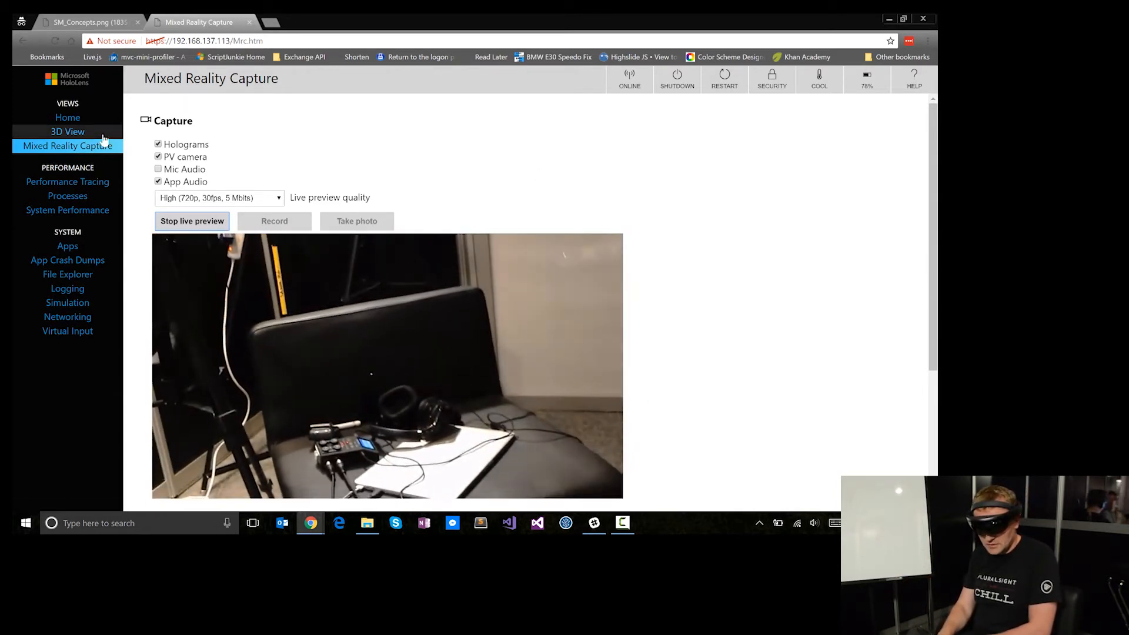
# Show the 3D View and update Spatial mapping until the room mesh loads at 10 volumes.
pyautogui.click(67, 131)
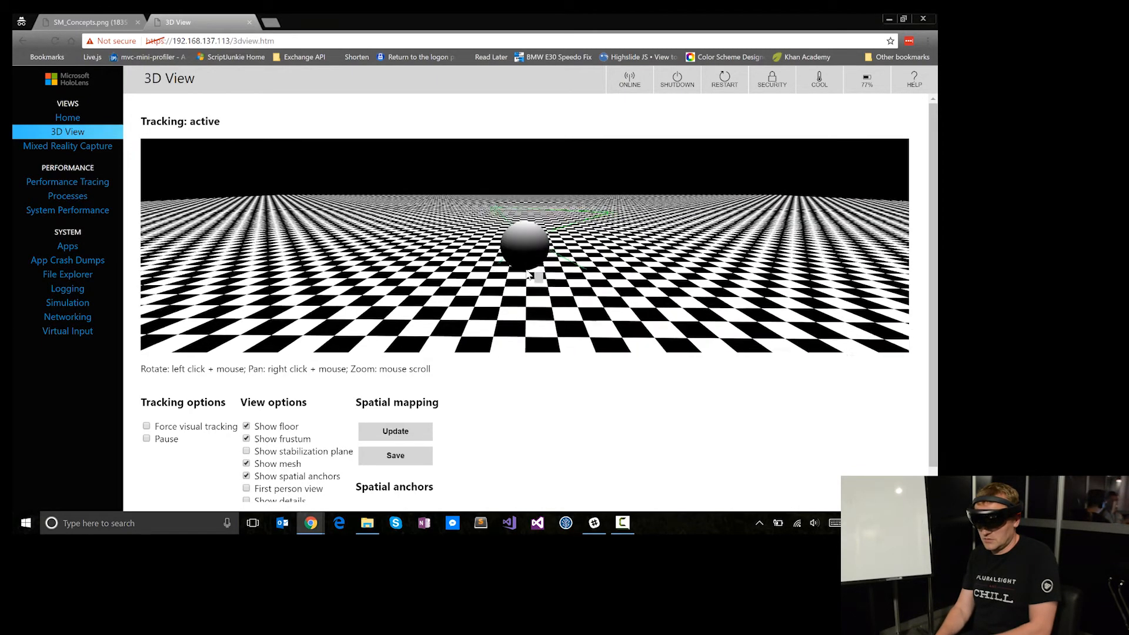
pyautogui.click(395, 430)
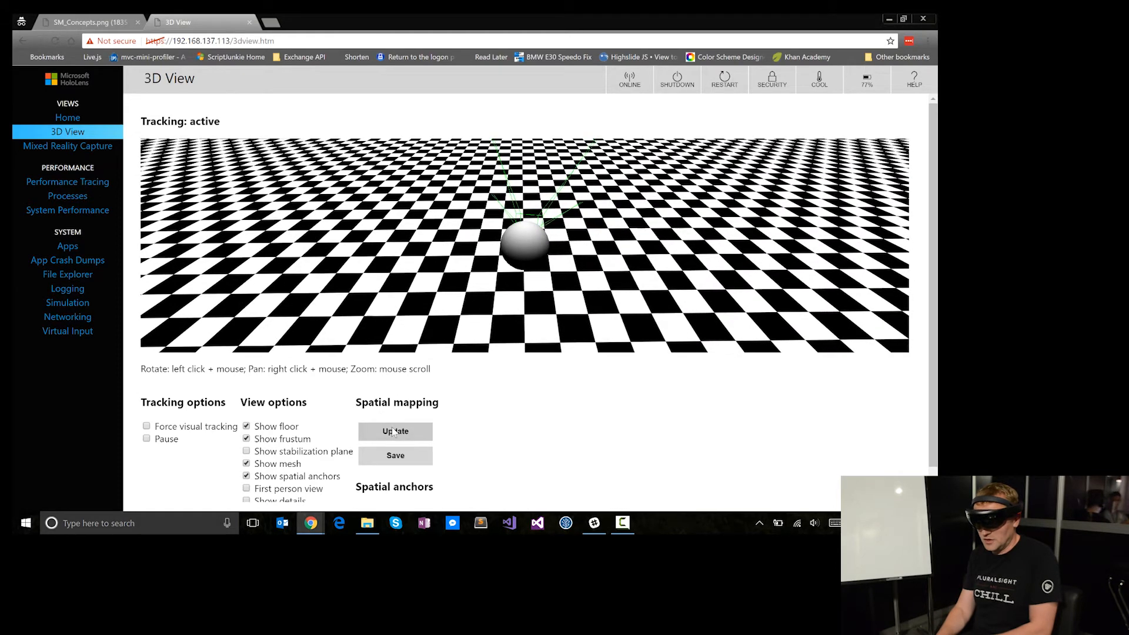
pyautogui.click(396, 430)
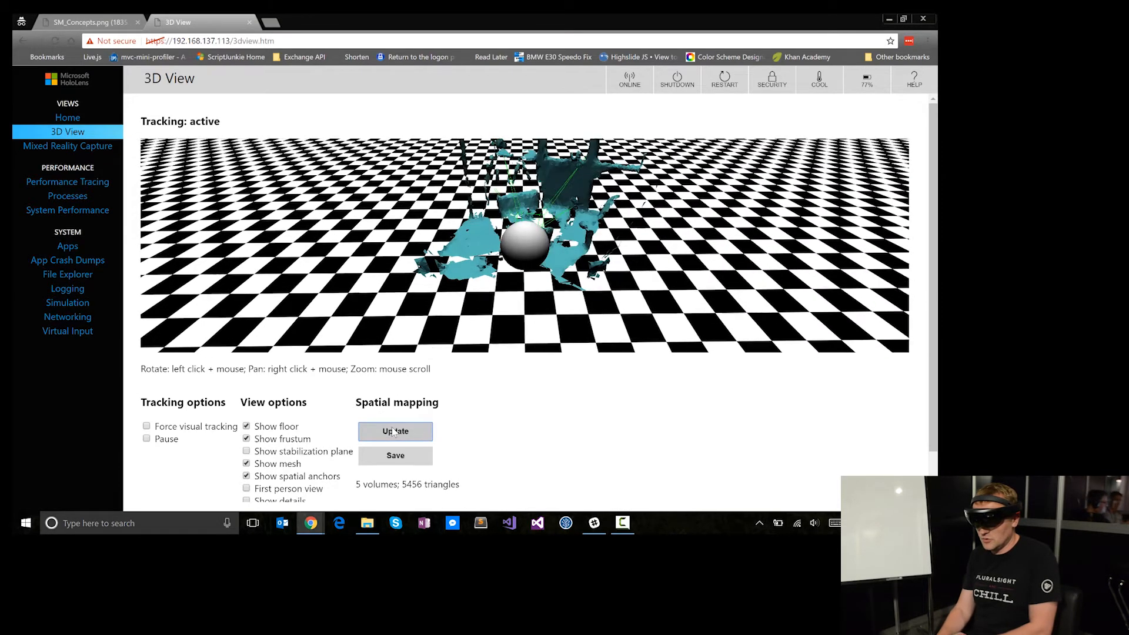
pyautogui.click(395, 430)
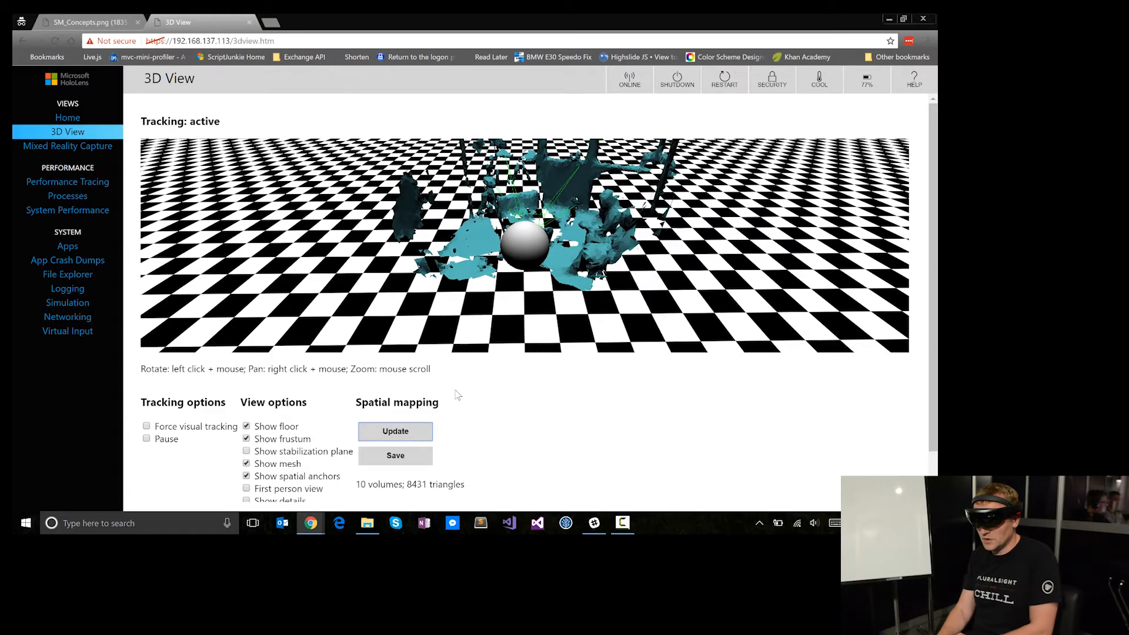